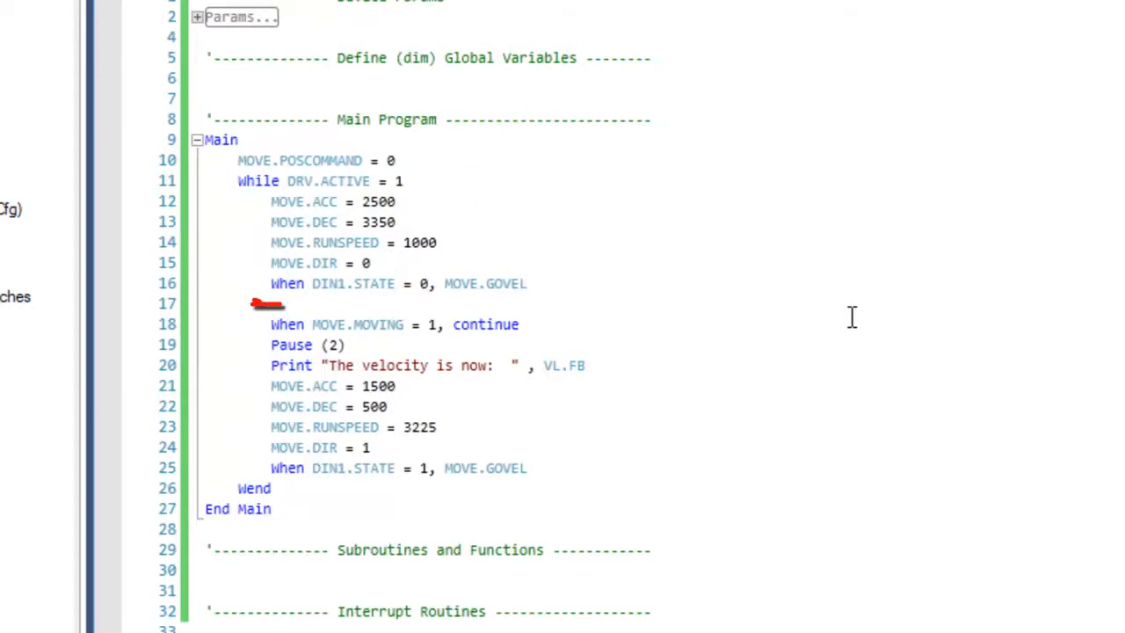
Draw a red underline beneath the 'When DIN1.STATE = 0, MOVE.GOVEL' statement on line 16
left_click_drag(255, 303, 580, 304)
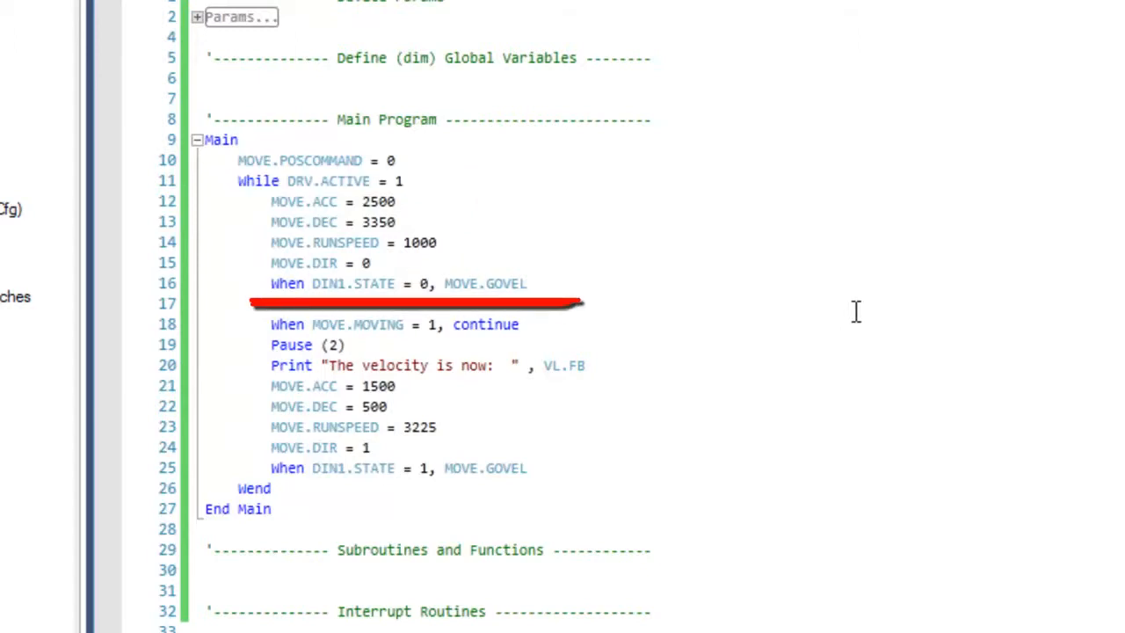